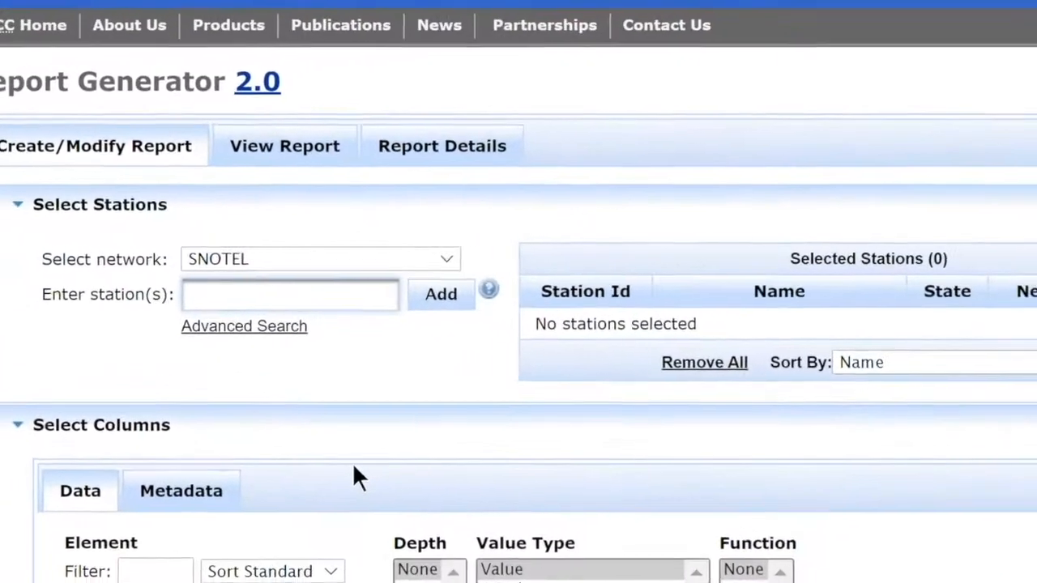
Add the Skookum Creek, Green Lake and Quartz Peak SNOTEL stations from the station suggestions
type("skooku")
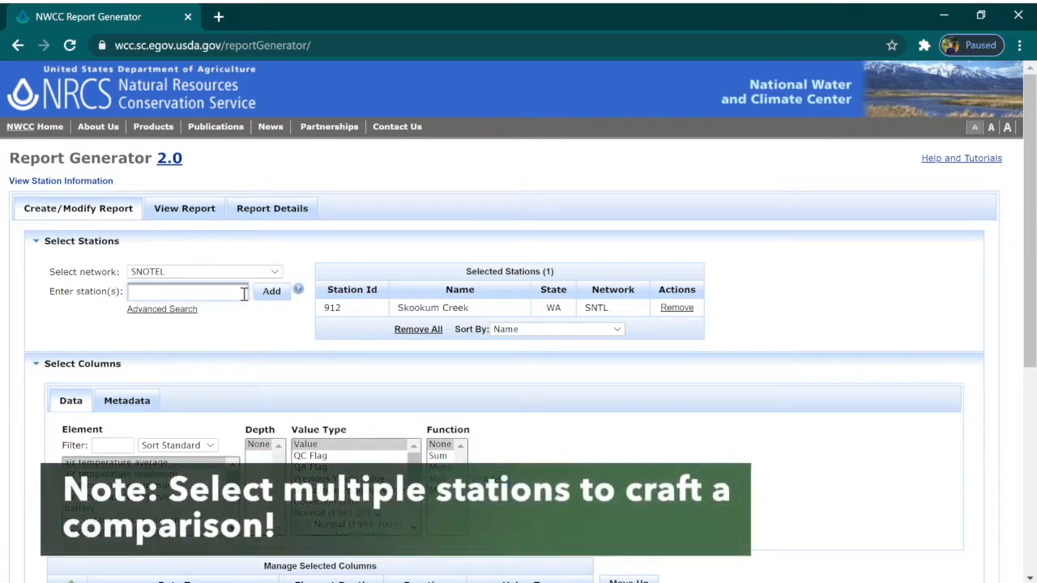
type("green")
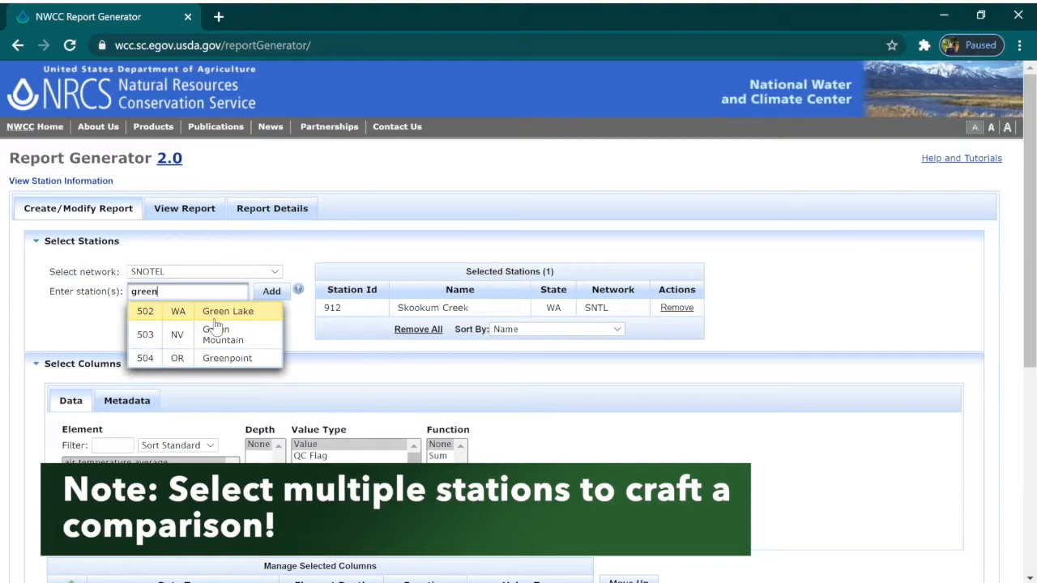
left_click(227, 311)
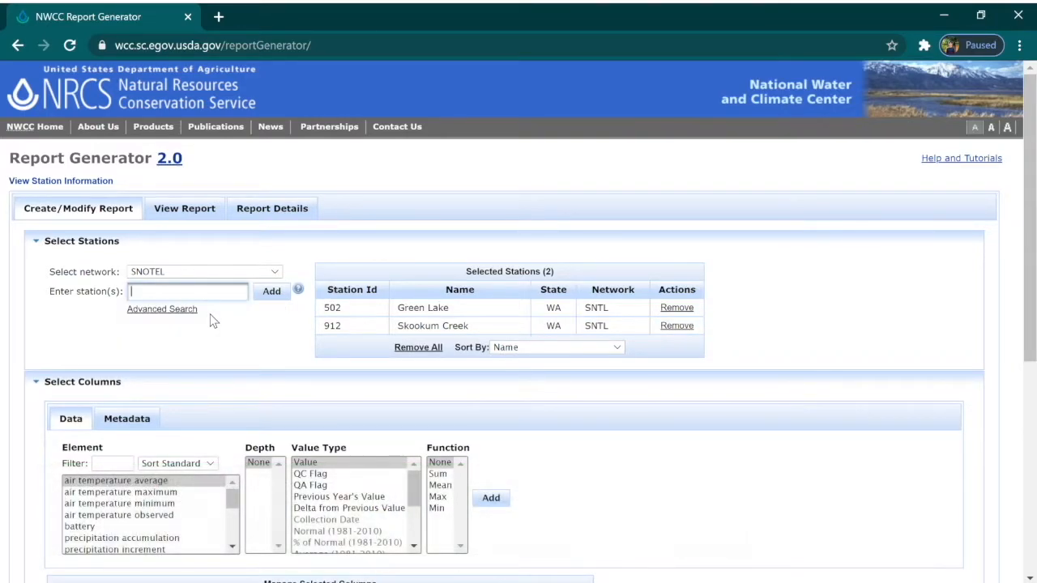
type("quart")
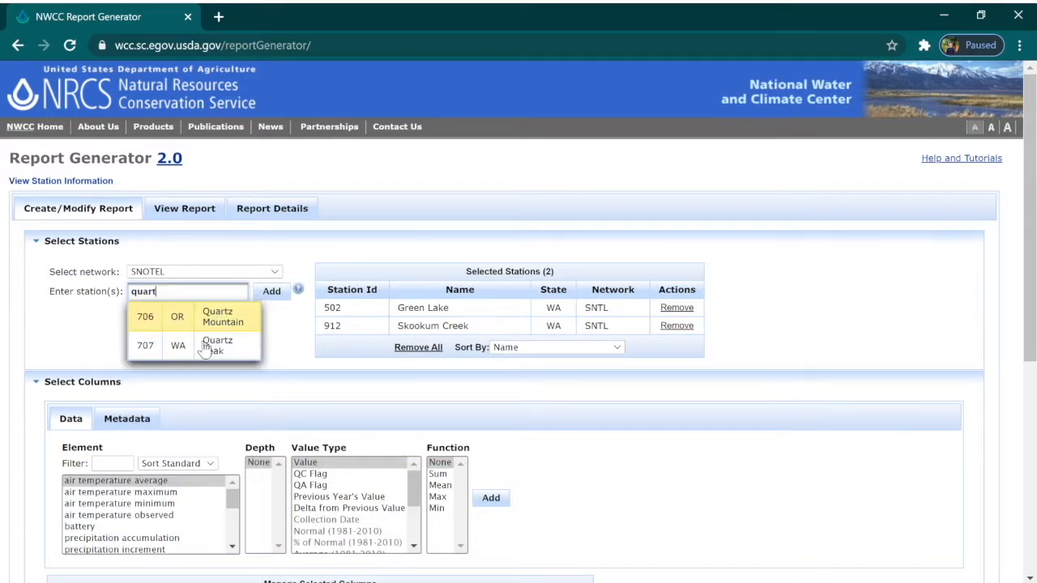
left_click(223, 345)
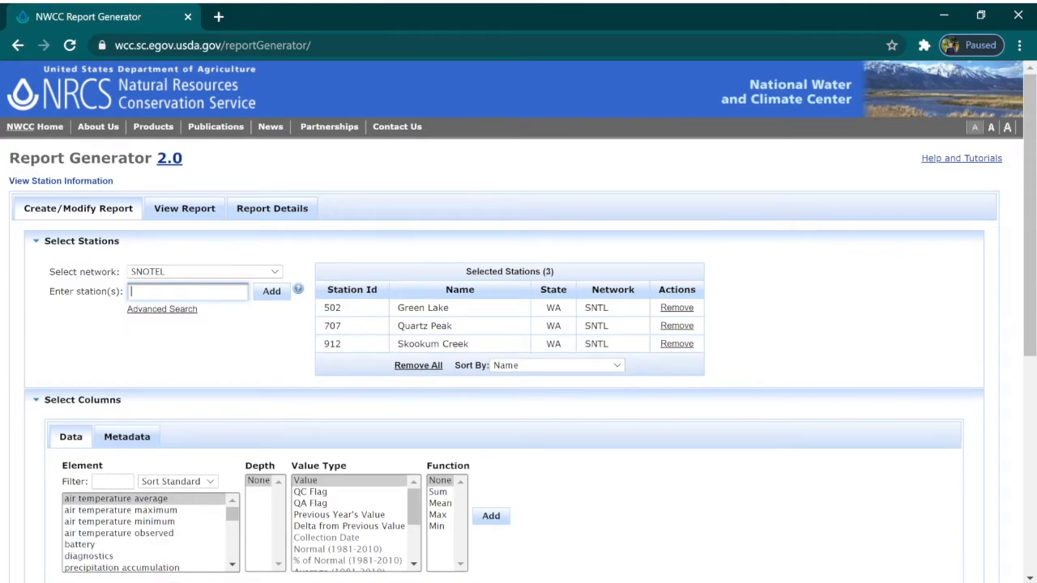
Choose precipitation accumulation as the data element in Select Columns
scroll("down", 3)
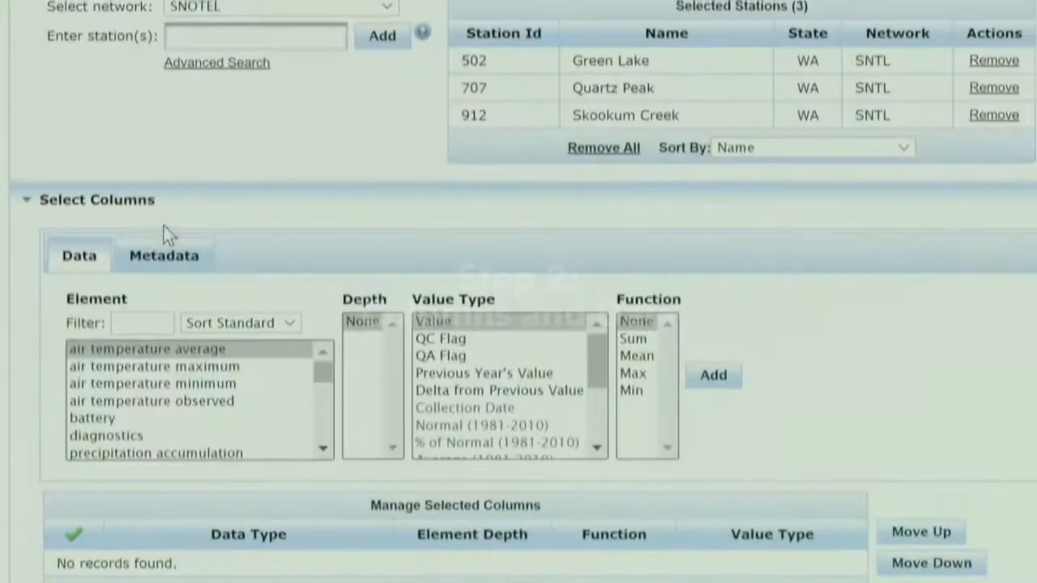
scroll("down", 3)
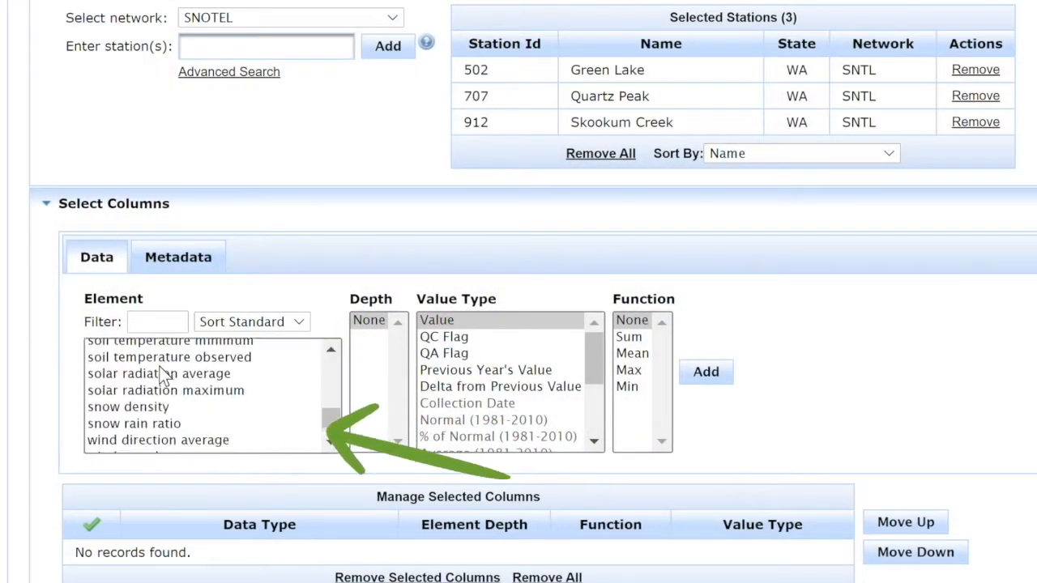
scroll("up", 3)
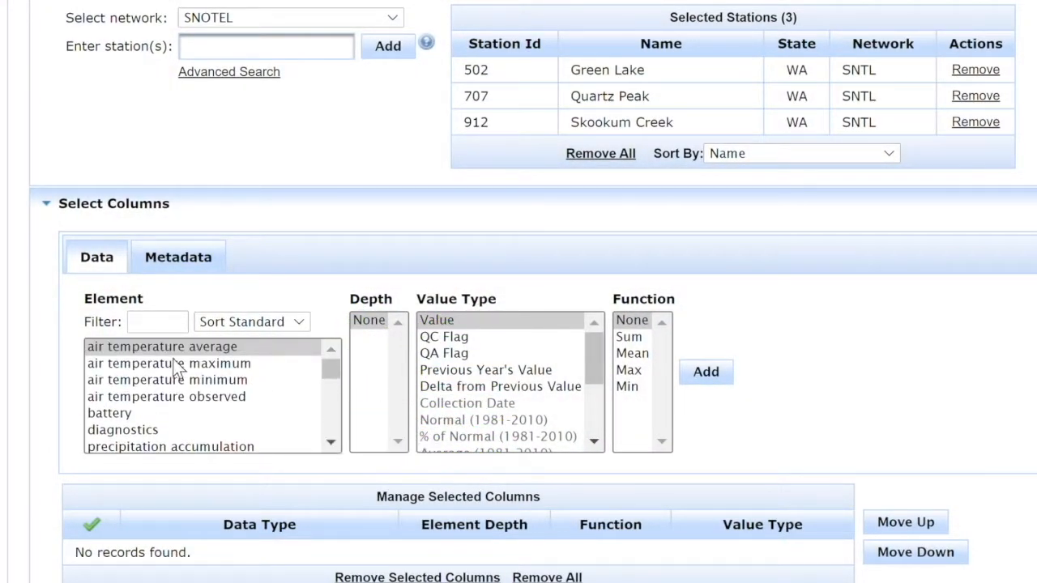
mouse_move(217, 452)
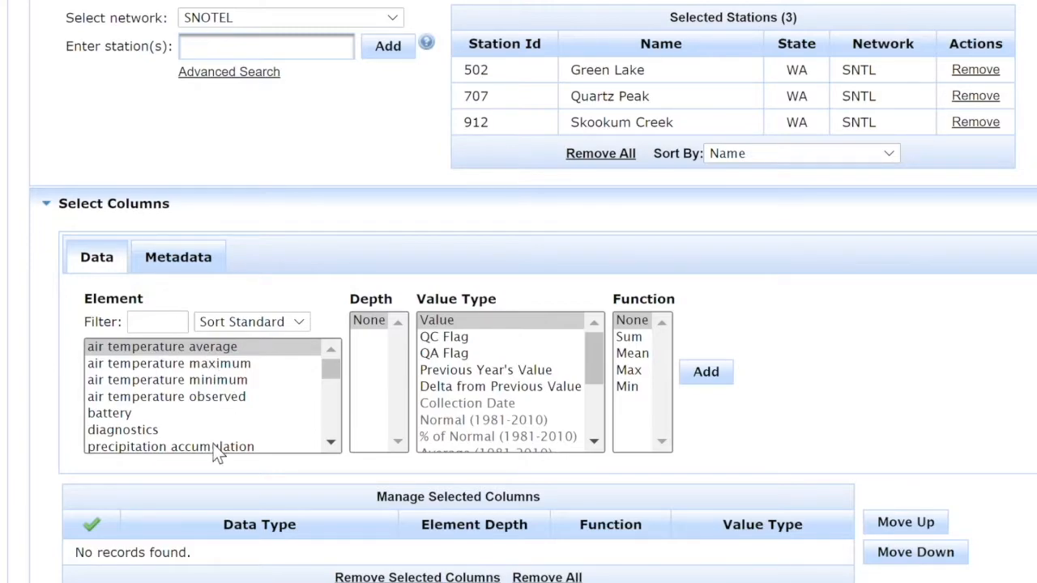
left_click(170, 446)
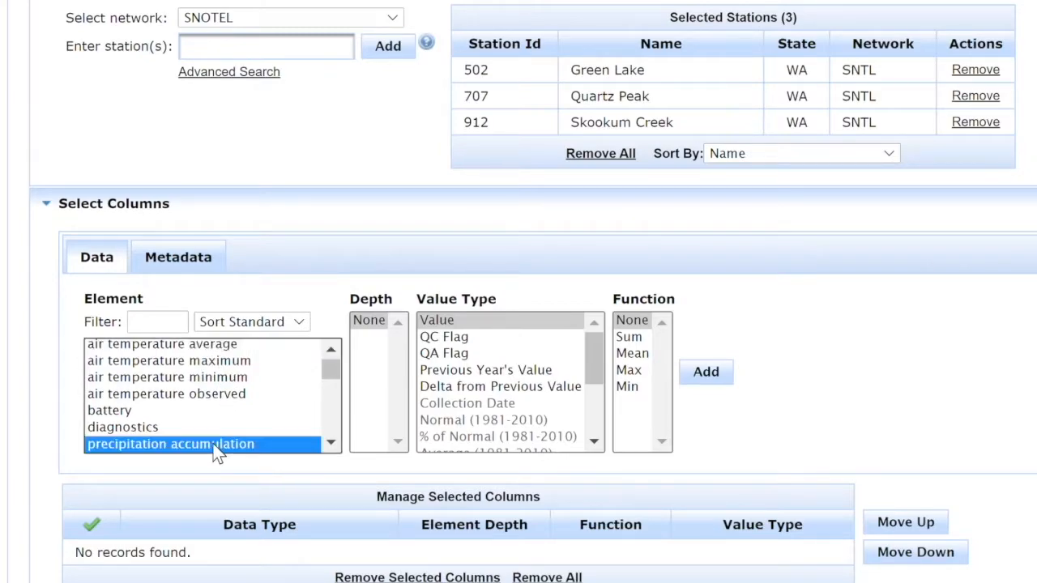
mouse_move(234, 381)
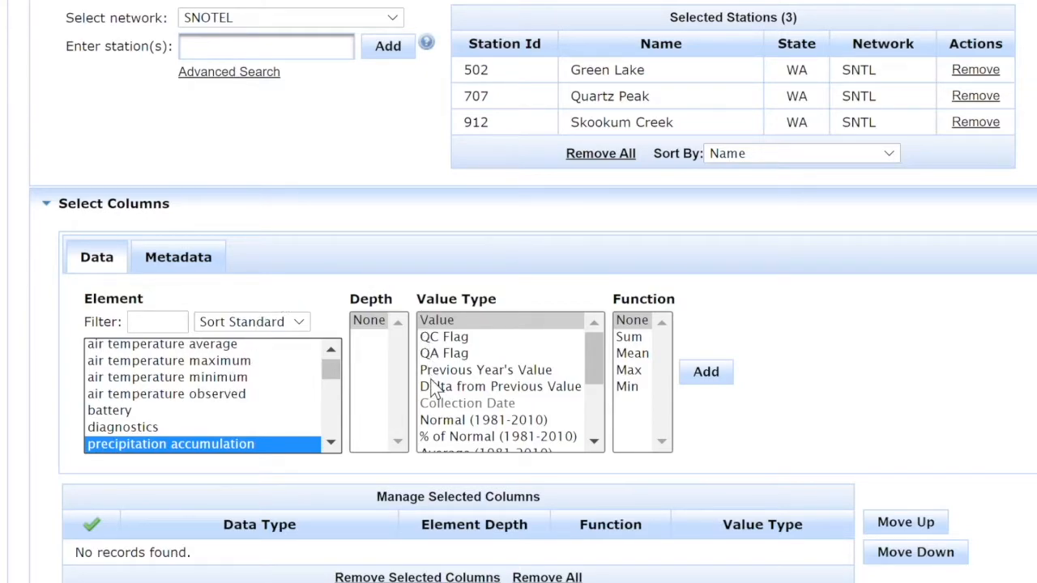
Set the value type to Value and add the precipitation accumulation column to the report
scroll("down", 3)
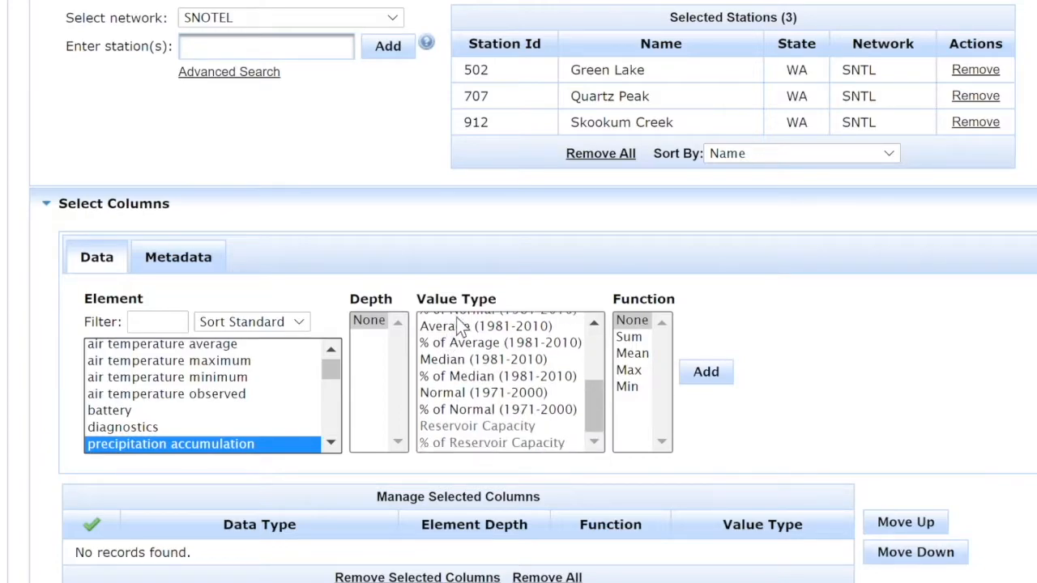
left_click(486, 326)
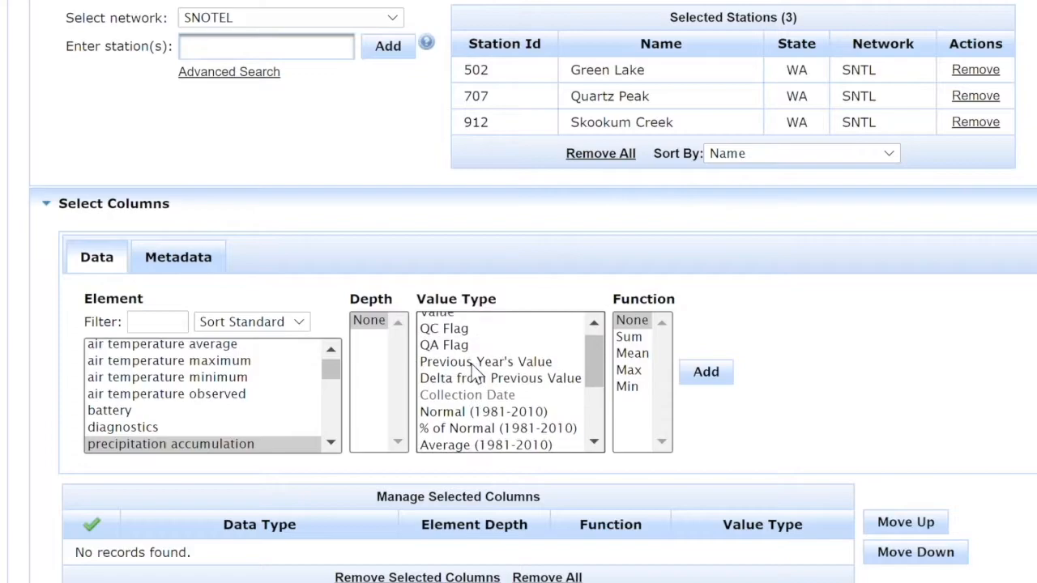
left_click(437, 319)
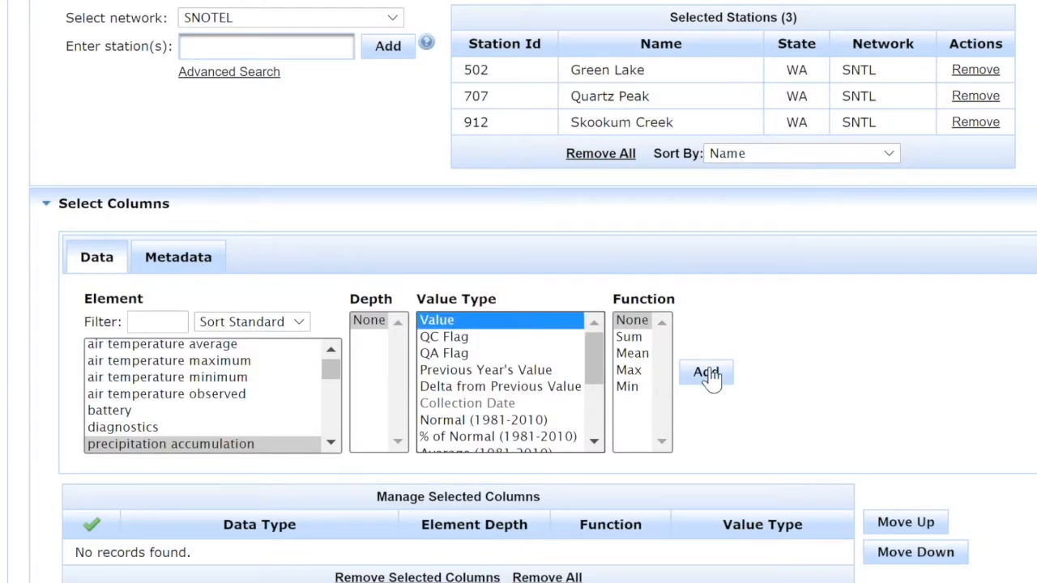
left_click(706, 373)
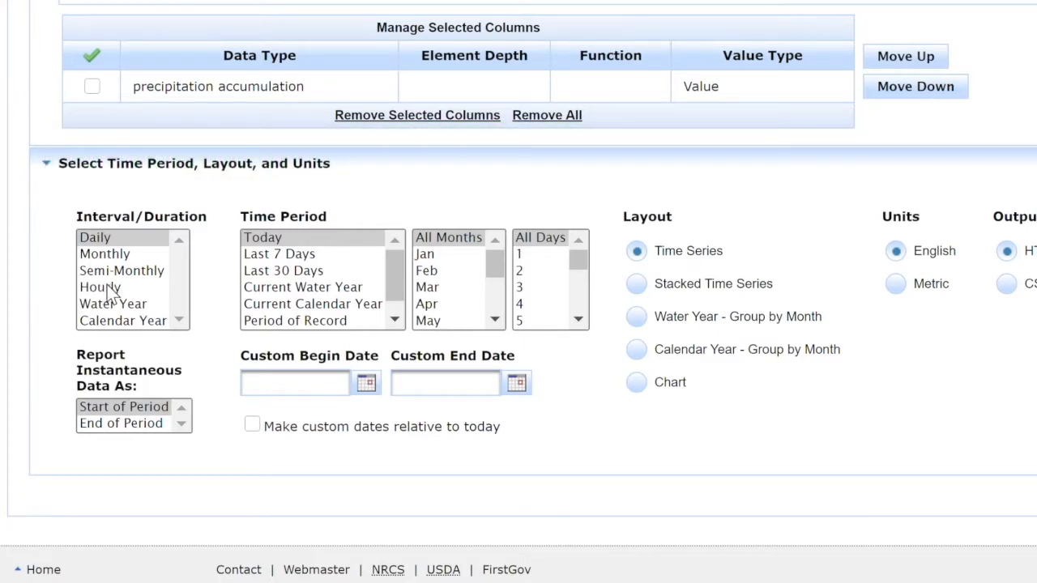
Set the interval to Water Year and the time period to Last 10 Water Years
left_click(113, 305)
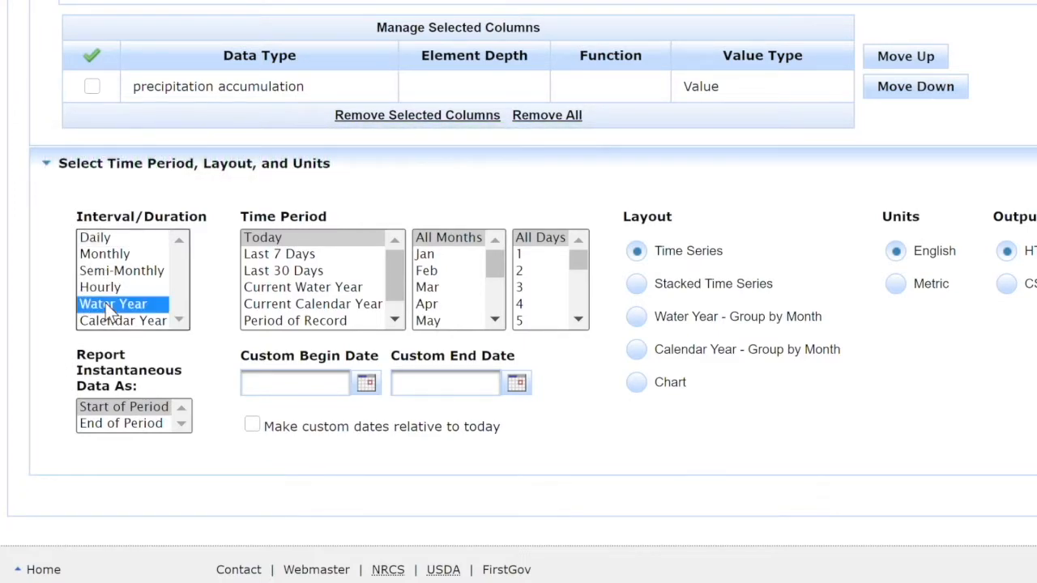
left_click(113, 305)
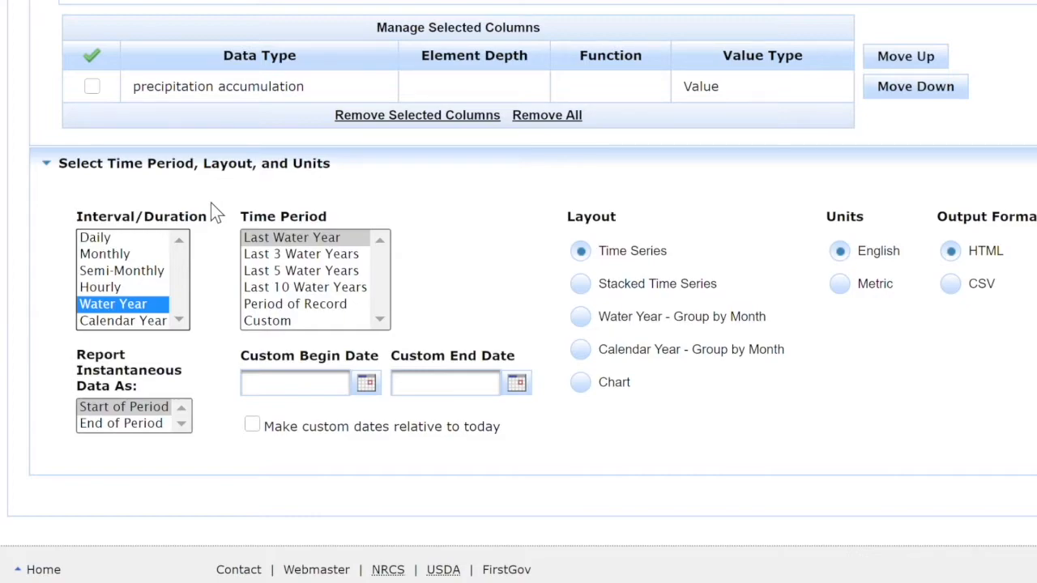
mouse_move(272, 292)
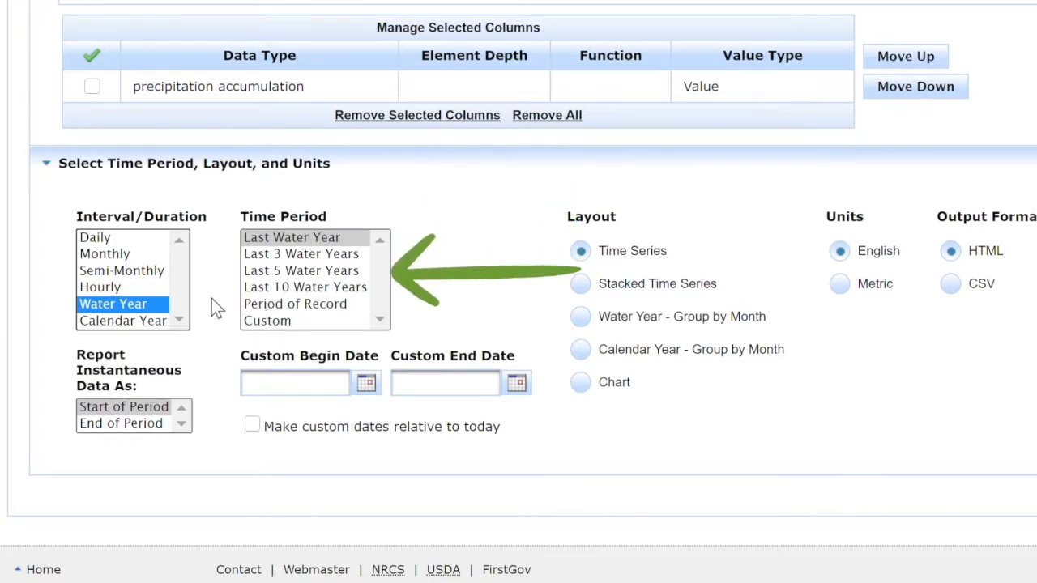
left_click(305, 287)
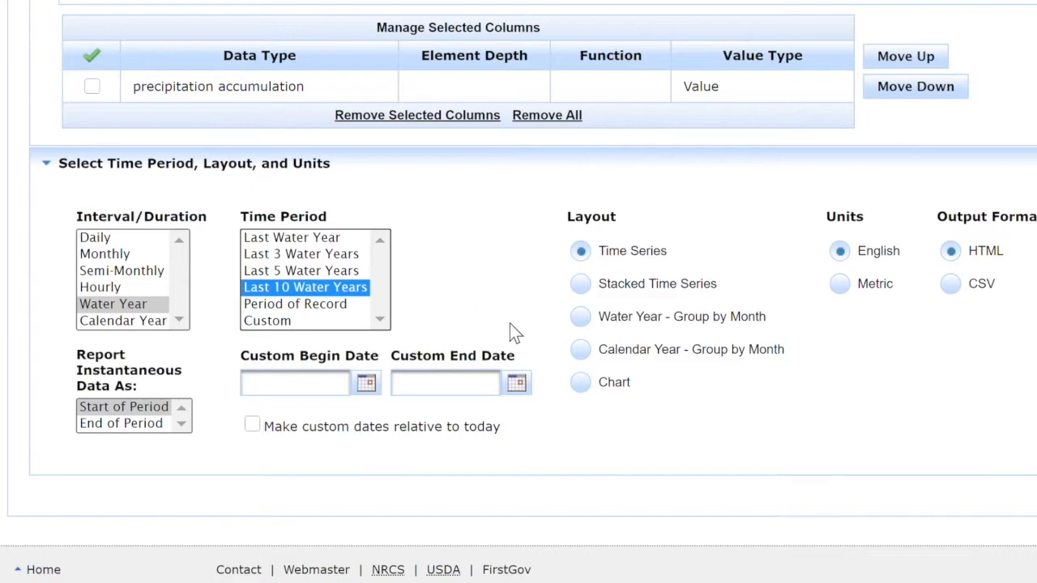
mouse_move(397, 335)
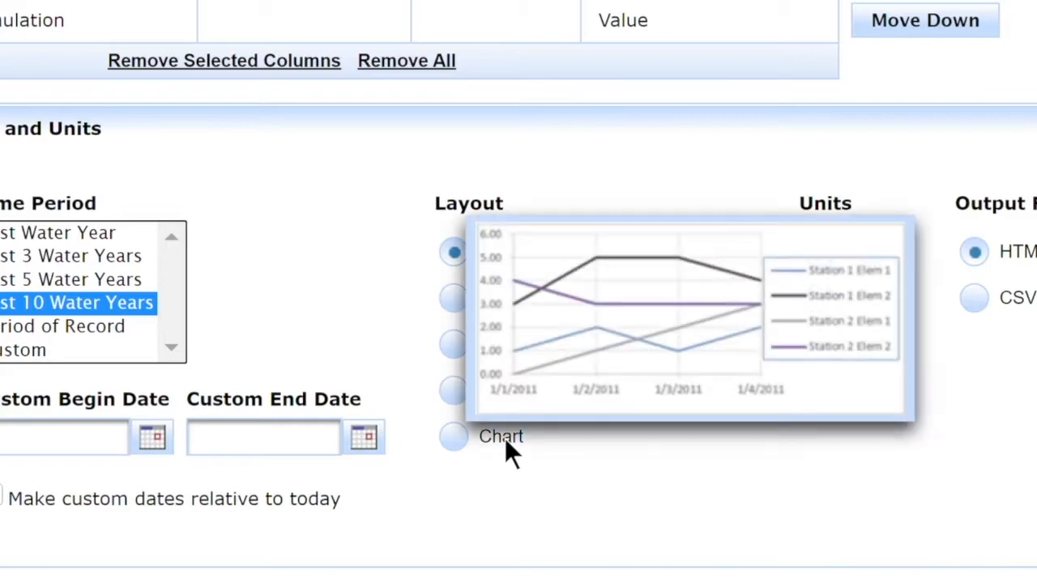
Switch the layout to Chart and generate the 2010–2020 precipitation chart for the three stations
left_click(453, 435)
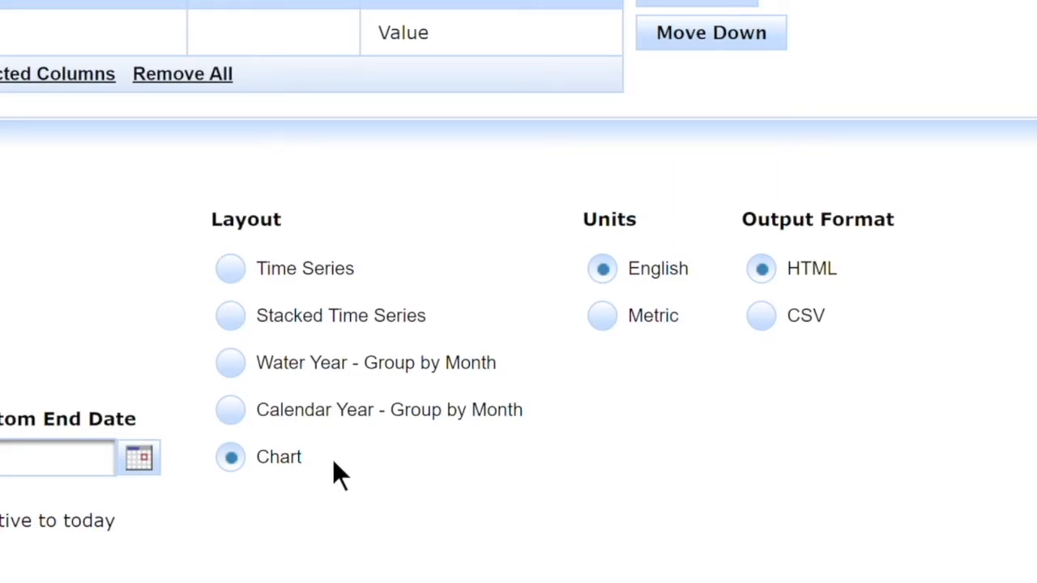
mouse_move(998, 230)
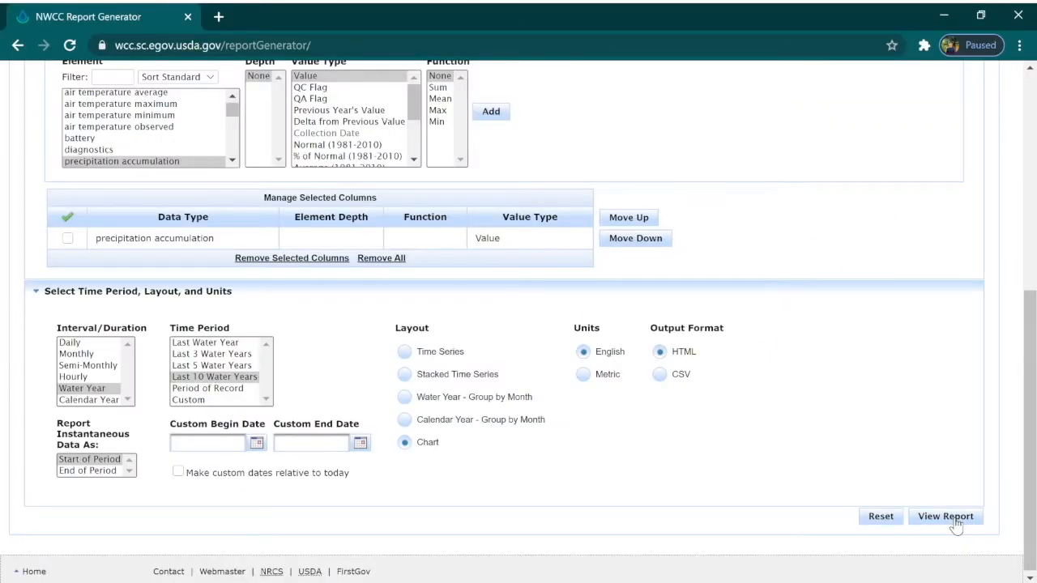
left_click(945, 515)
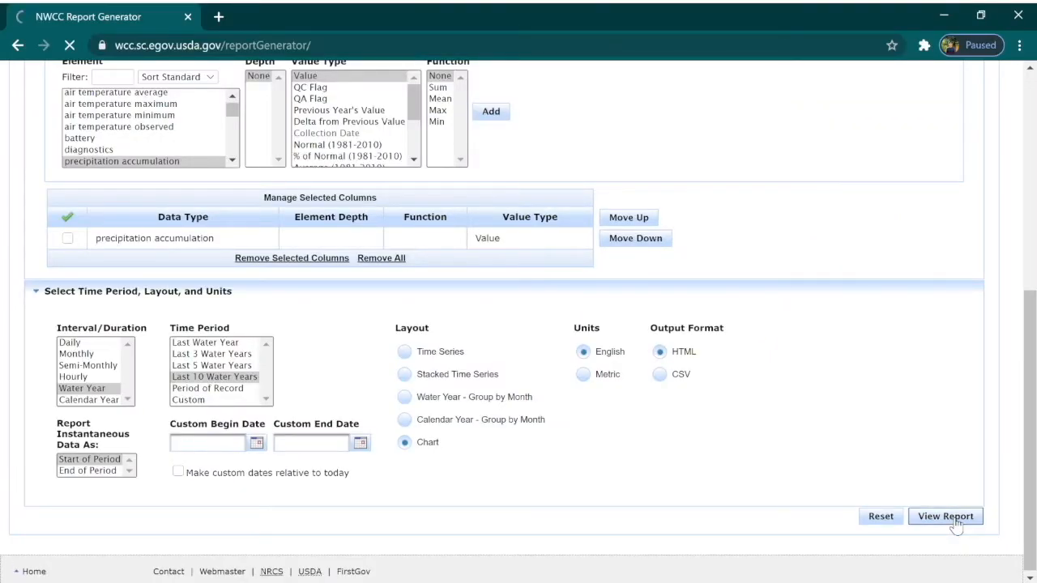
left_click(944, 515)
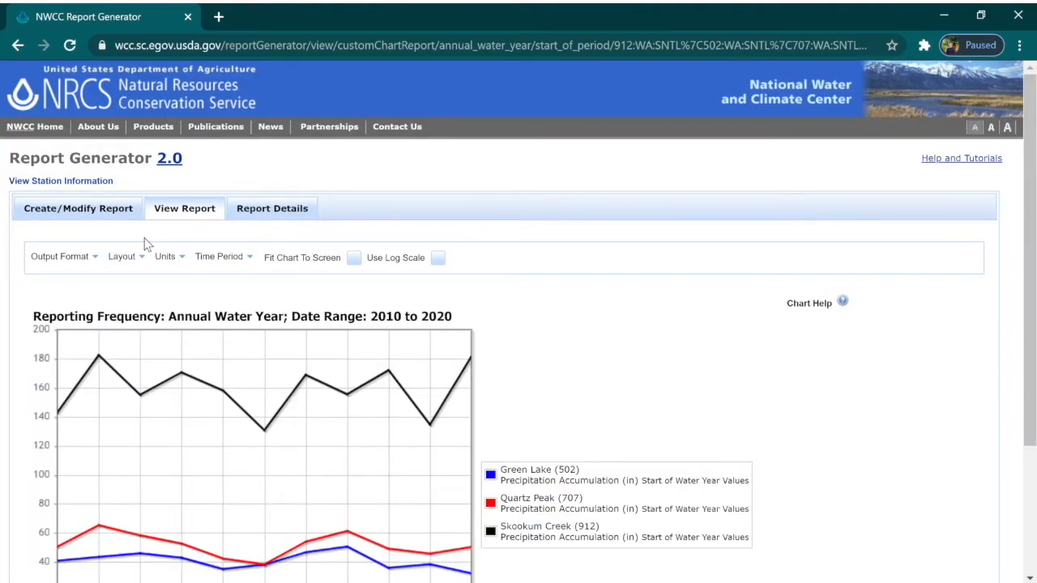
mouse_move(444, 262)
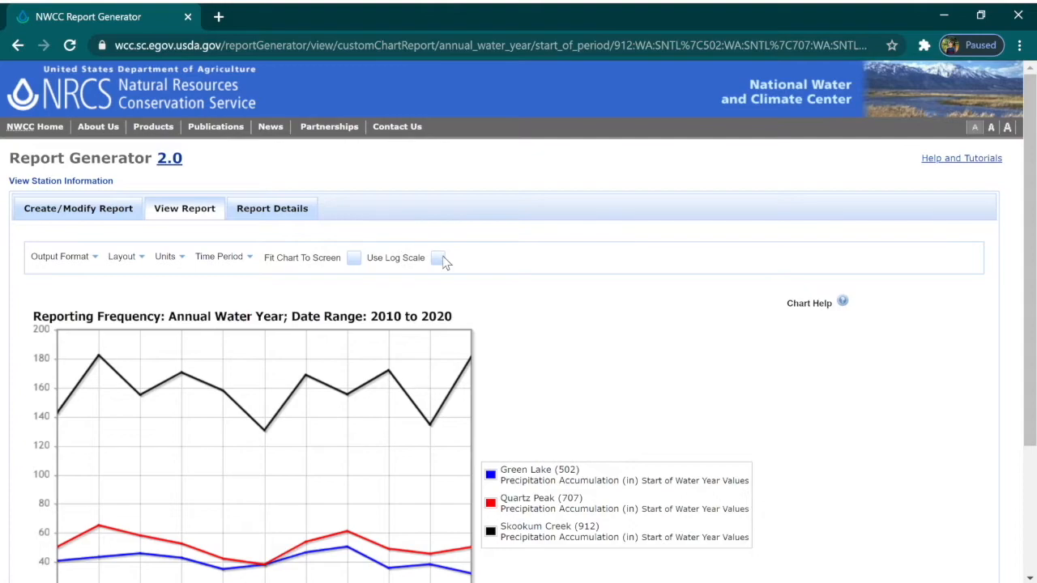
mouse_move(92, 219)
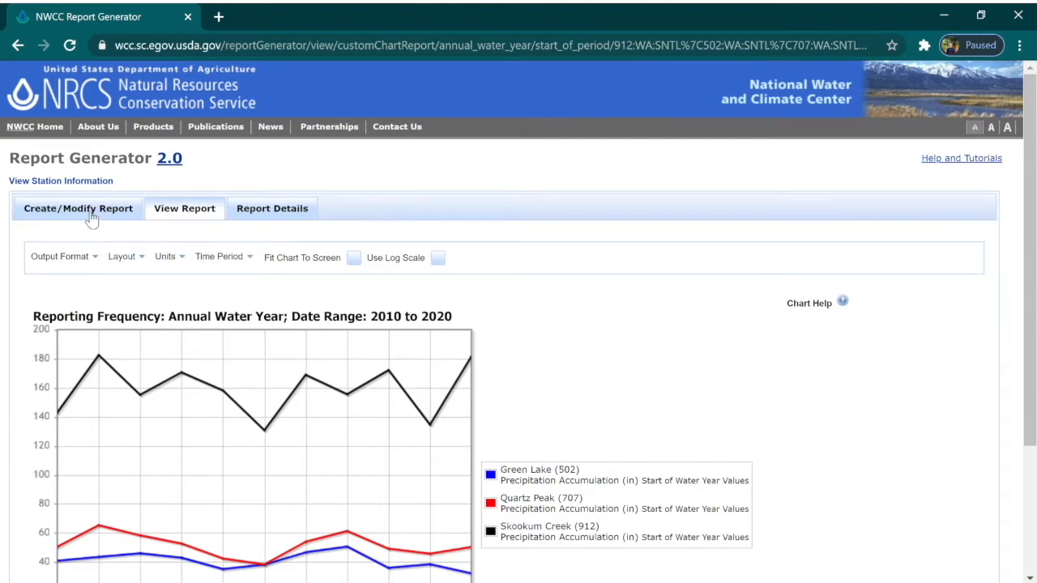
scroll("down", 3)
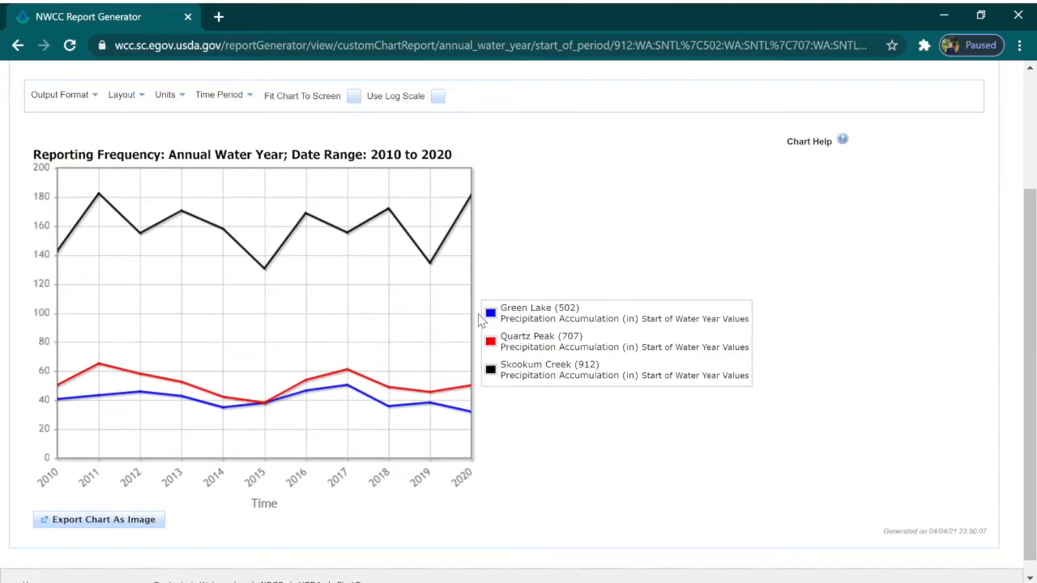
mouse_move(429, 262)
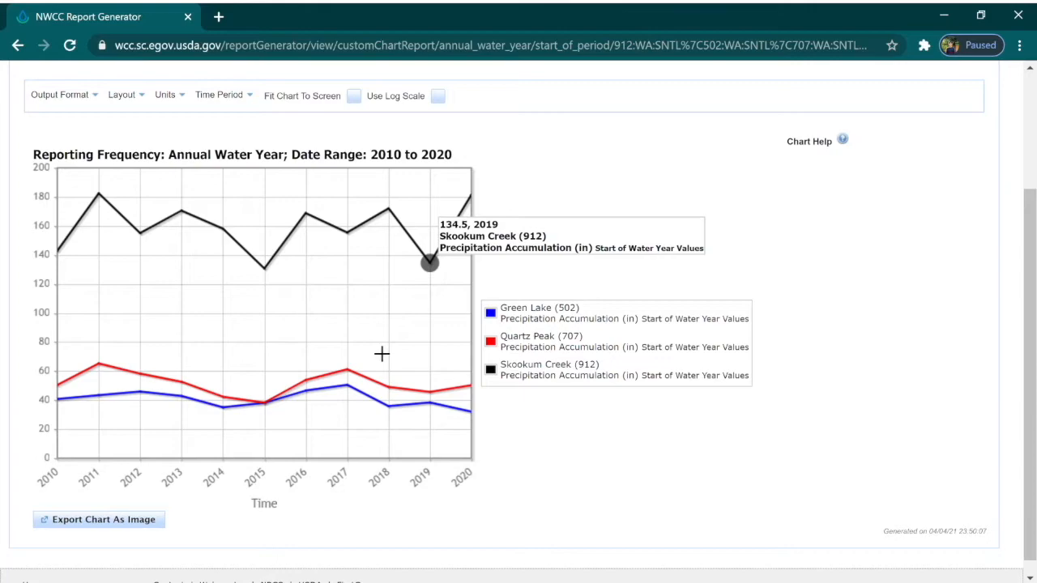
mouse_move(492, 340)
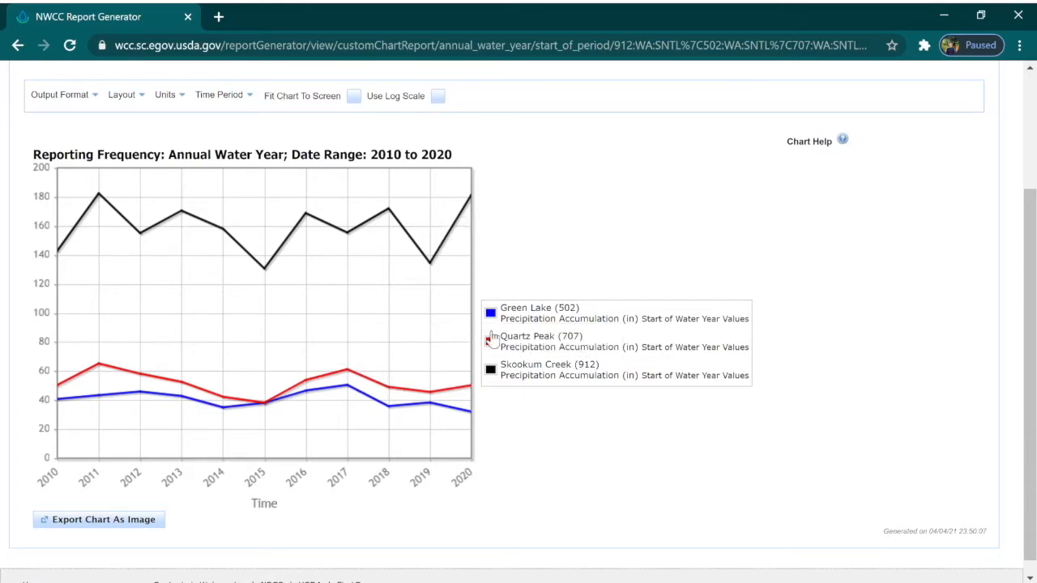
left_click(489, 312)
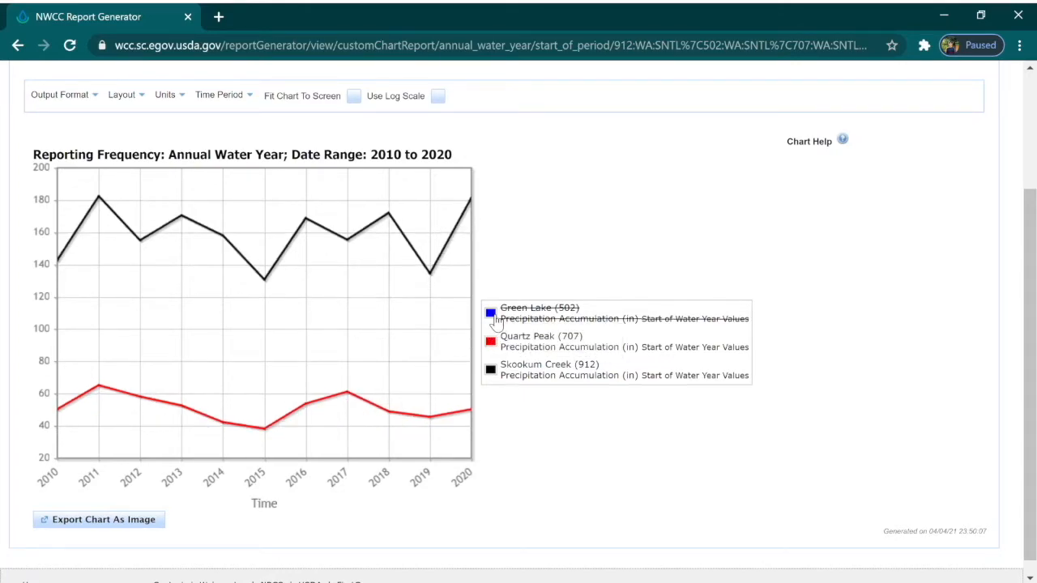
left_click(489, 315)
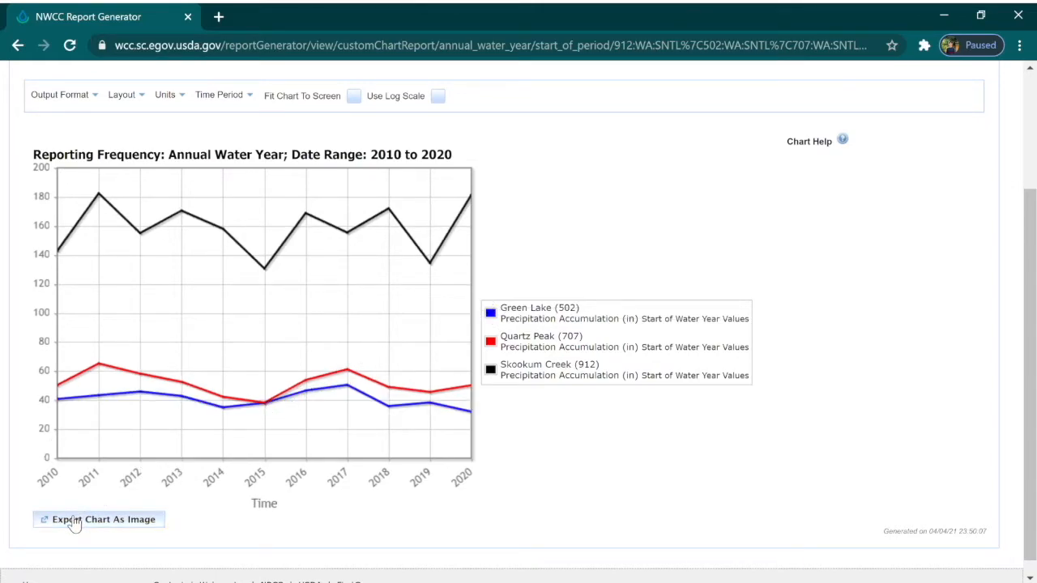
Export the three-station precipitation chart as an image ready to save
left_click(97, 518)
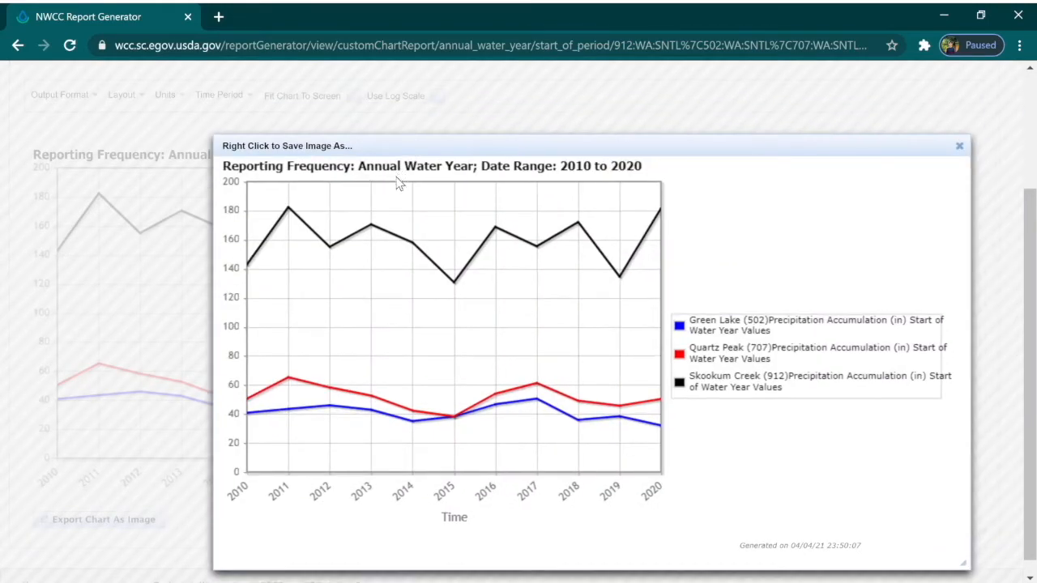
mouse_move(358, 243)
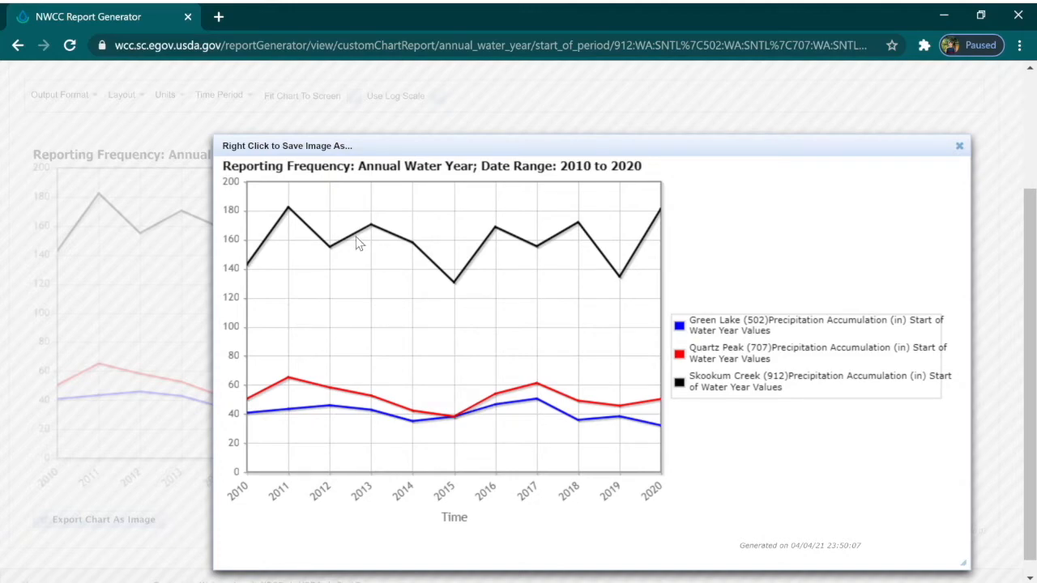
mouse_move(365, 247)
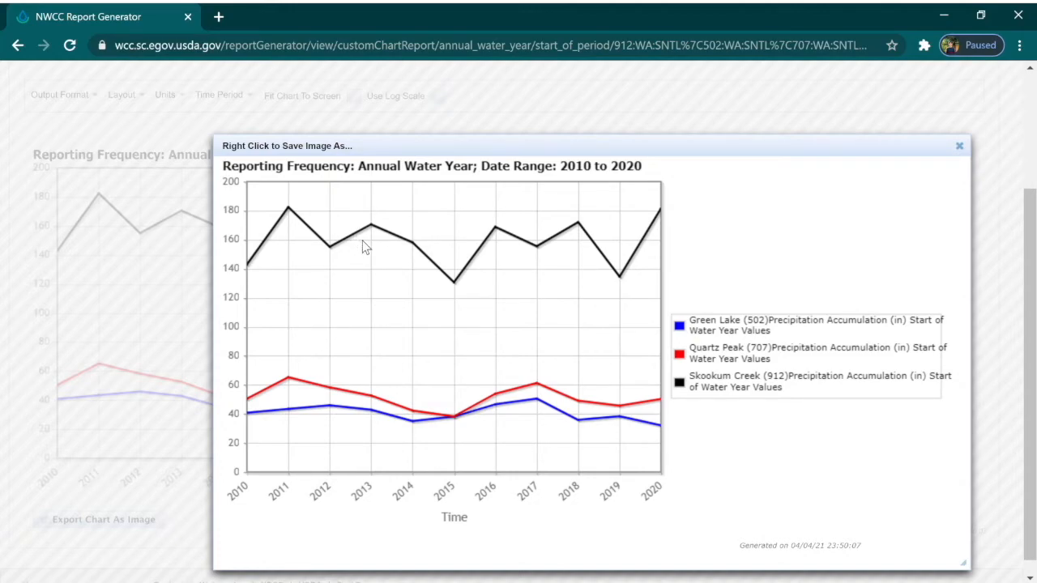
mouse_move(428, 224)
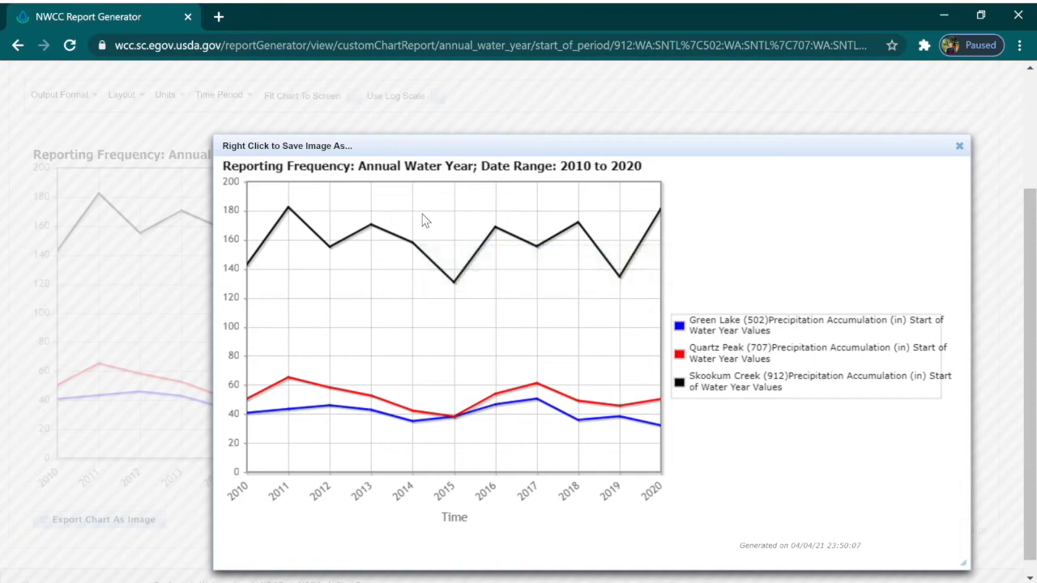
mouse_move(602, 208)
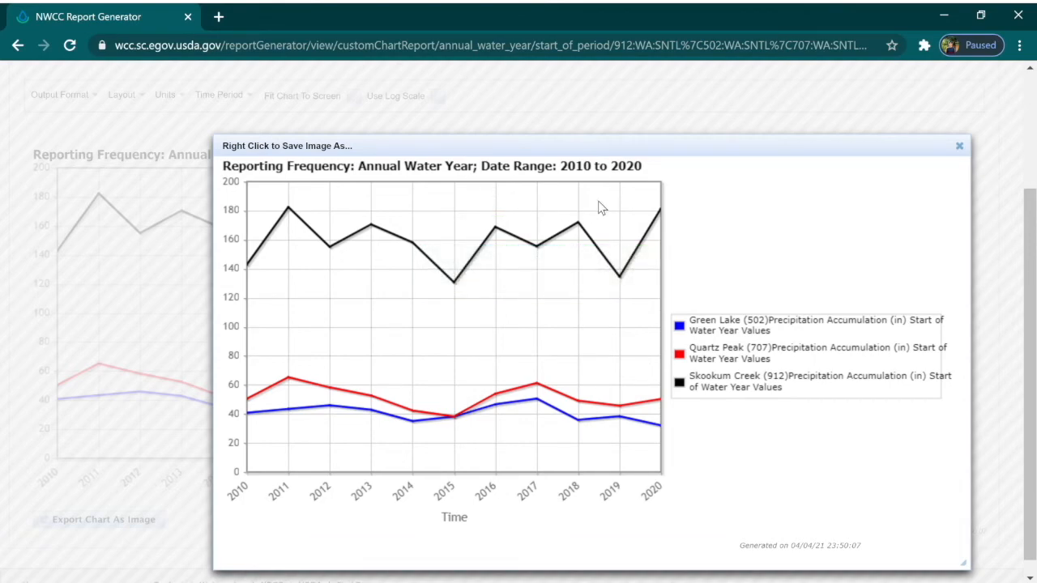
mouse_move(726, 203)
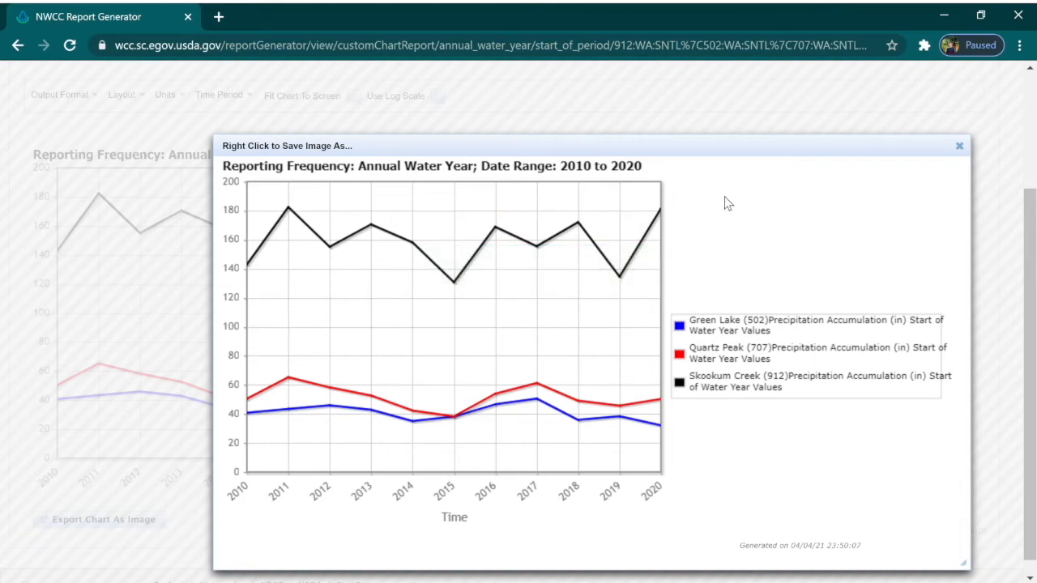